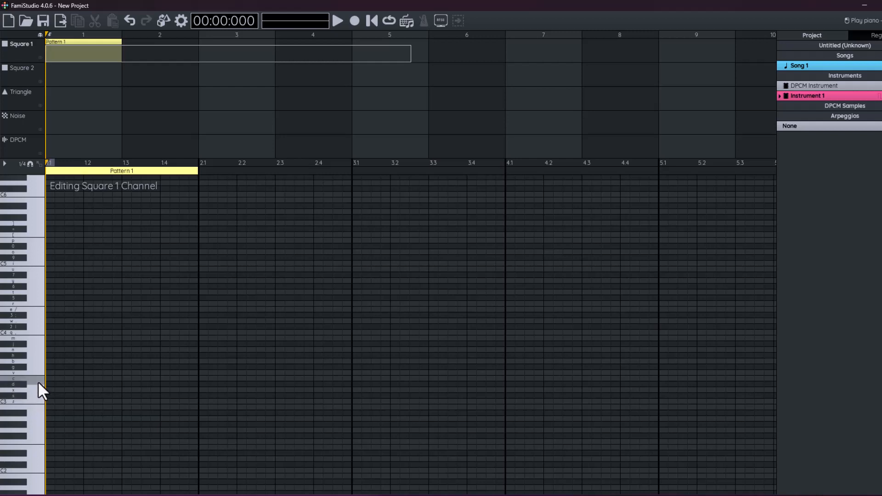
pyautogui.moveTo(58, 381)
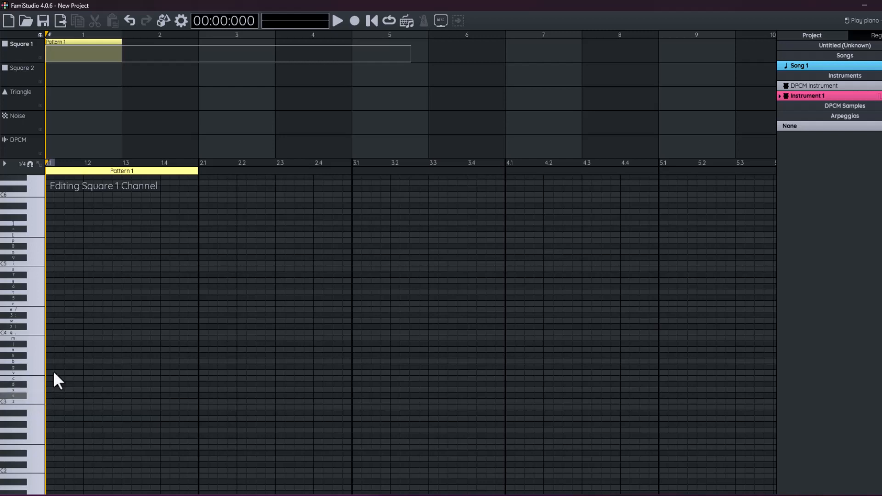
pyautogui.moveTo(37, 323)
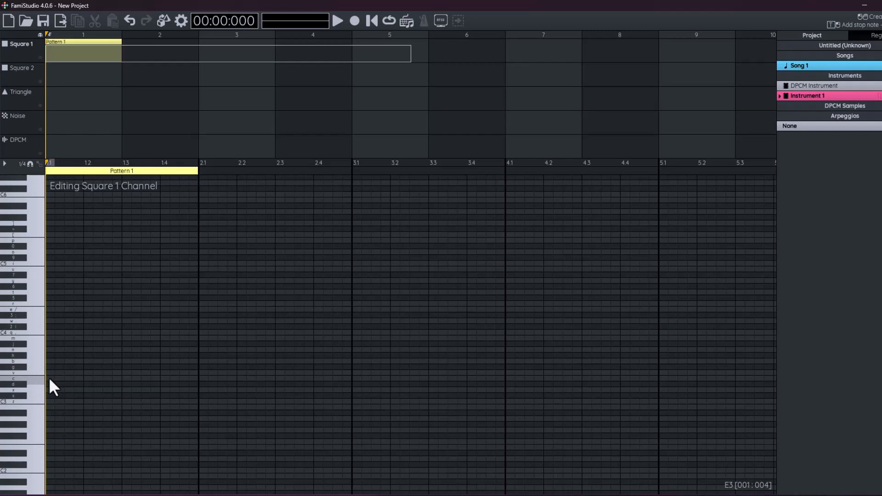
# Step: Place the descending opening notes in Pattern 1 and the repeated same-pitch notes in Pattern 2
pyautogui.click(49, 379)
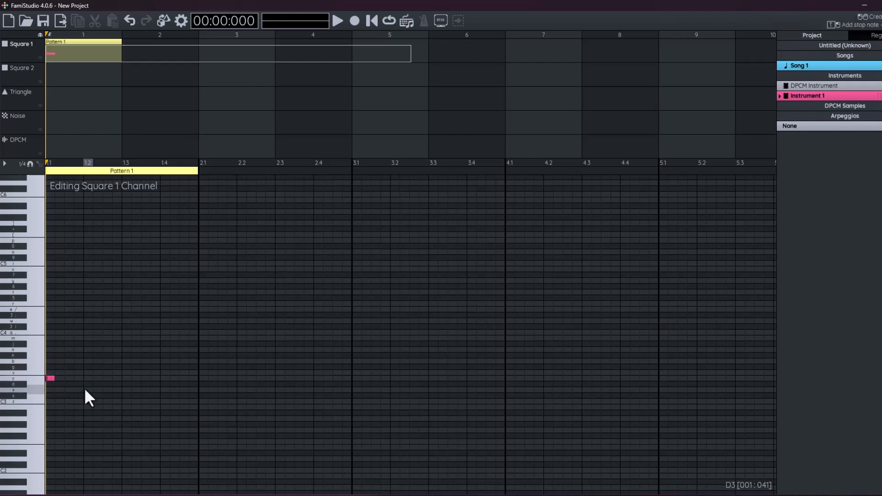
pyautogui.click(88, 388)
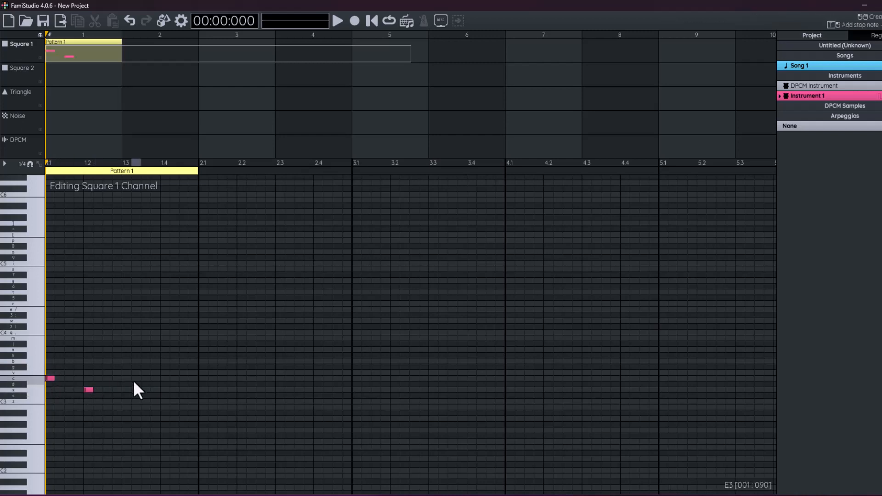
pyautogui.click(128, 401)
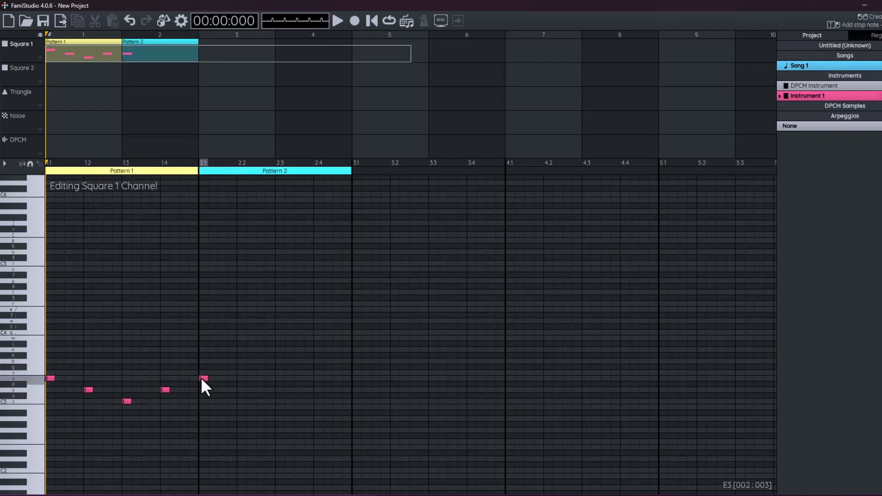
pyautogui.click(242, 378)
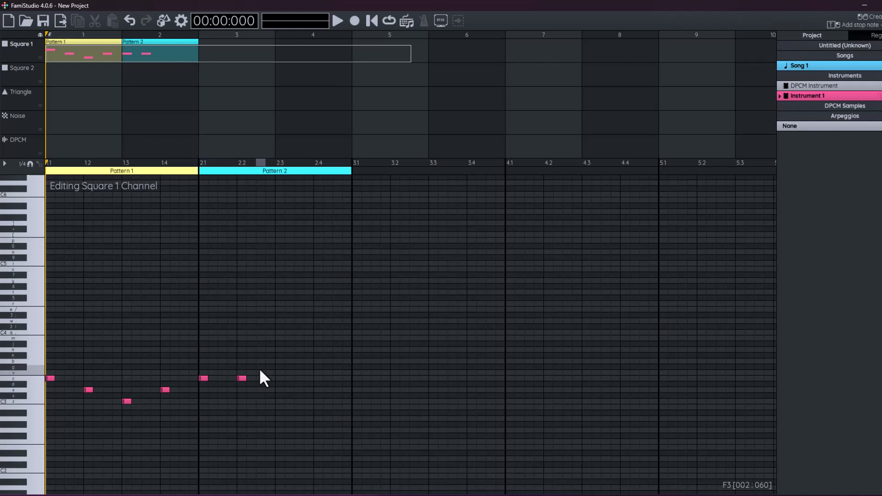
pyautogui.click(281, 377)
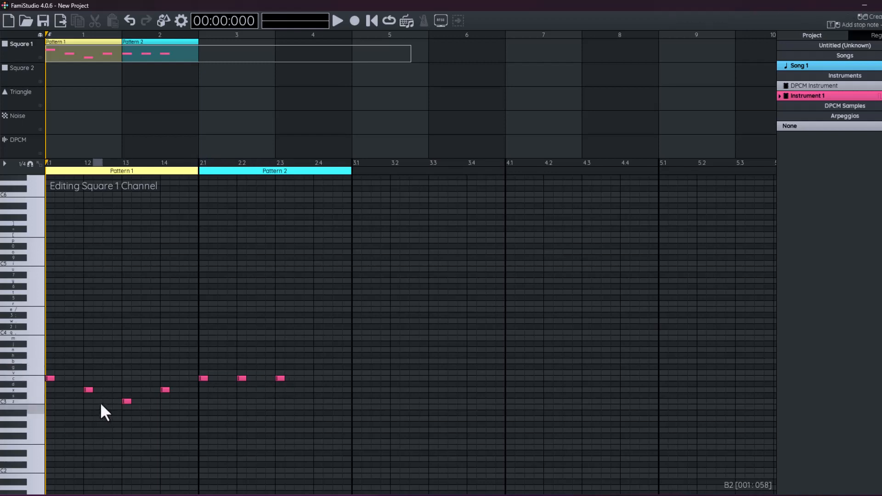
pyautogui.moveTo(222, 304)
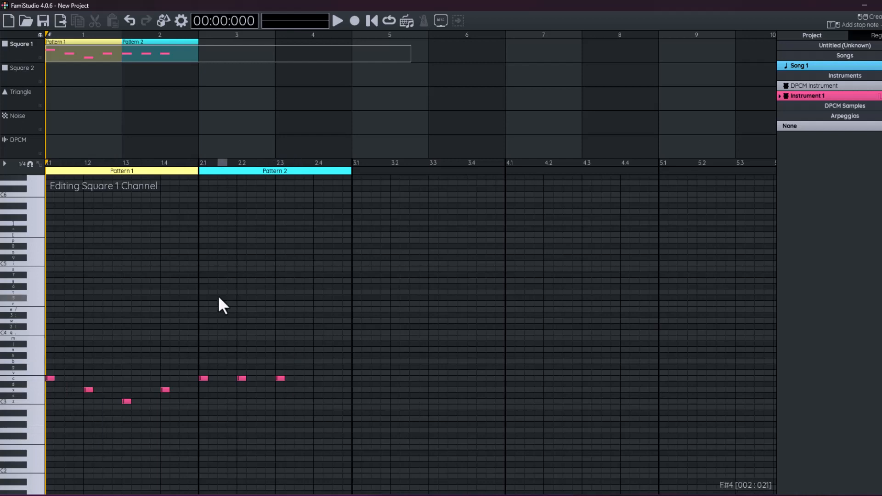
pyautogui.moveTo(340, 22)
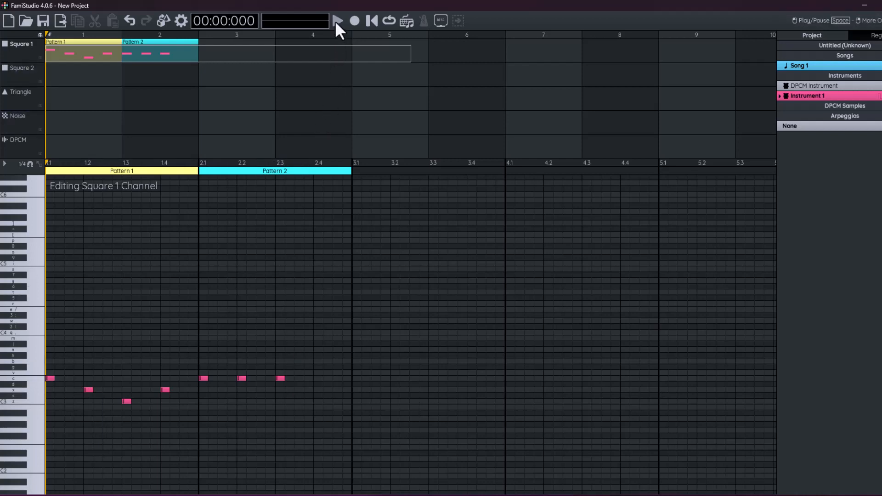
# Step: Play back the seven-note melody through Patterns 1–2 and pause it
pyautogui.click(340, 21)
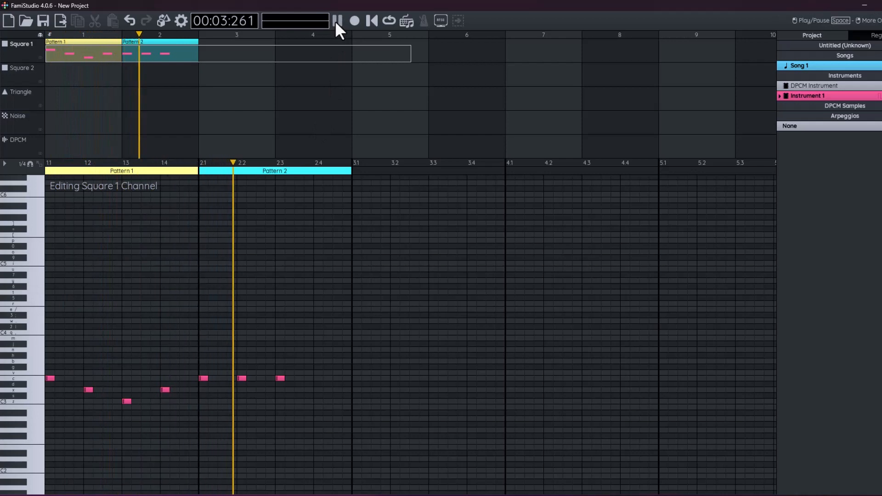
pyautogui.click(339, 22)
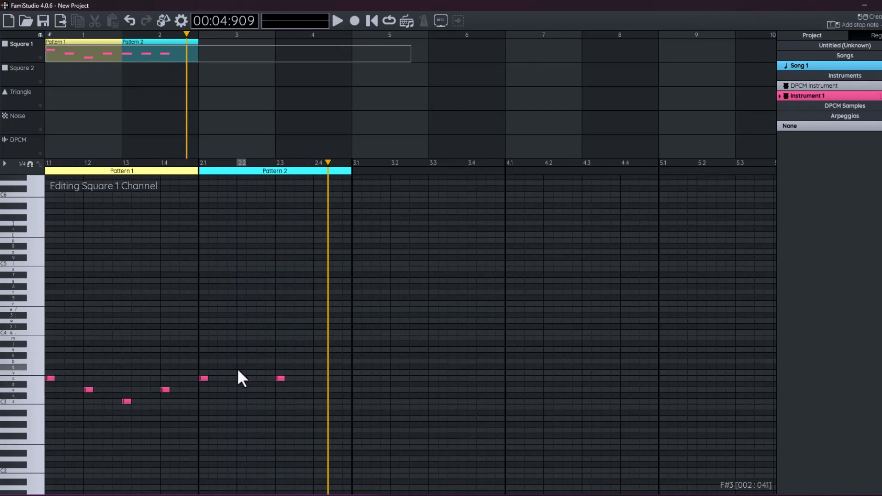
# Step: Lengthen Pattern 2's last note into a held note and replay from the start
pyautogui.click(243, 379)
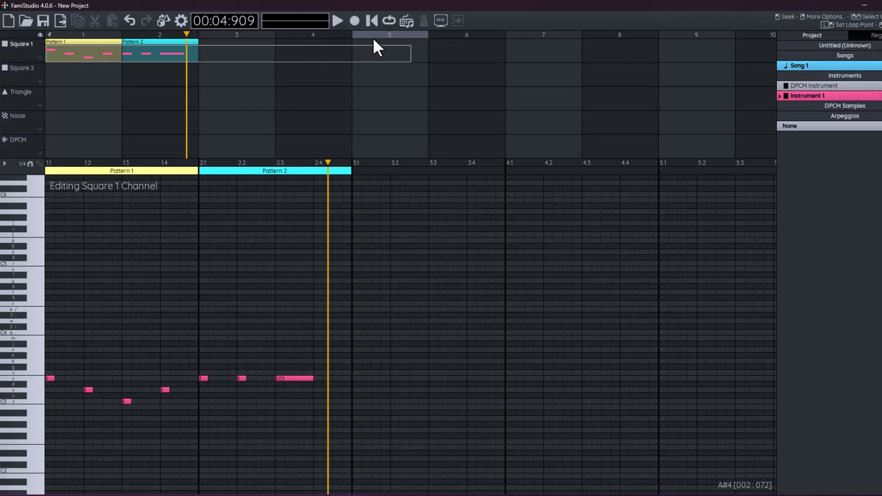
pyautogui.click(372, 20)
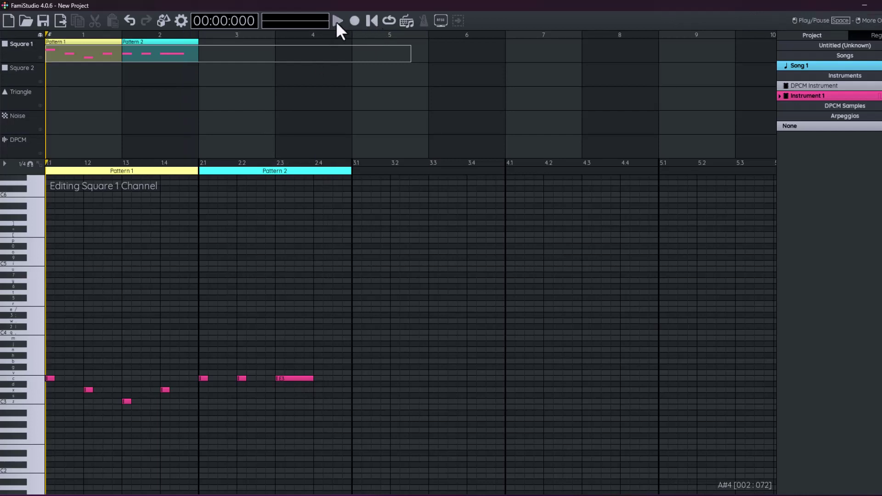
pyautogui.click(340, 20)
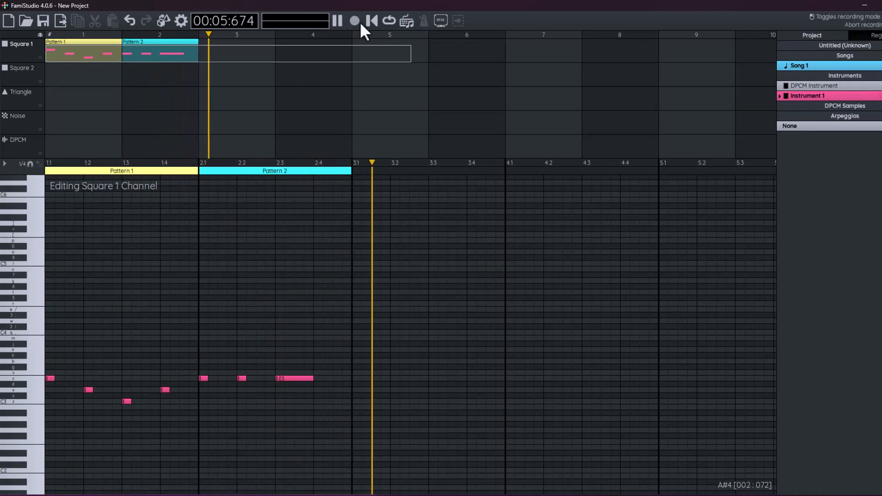
# Step: Stop playback and add Pattern 3's phrase ending held plus the rising notes of Pattern 4
pyautogui.click(340, 21)
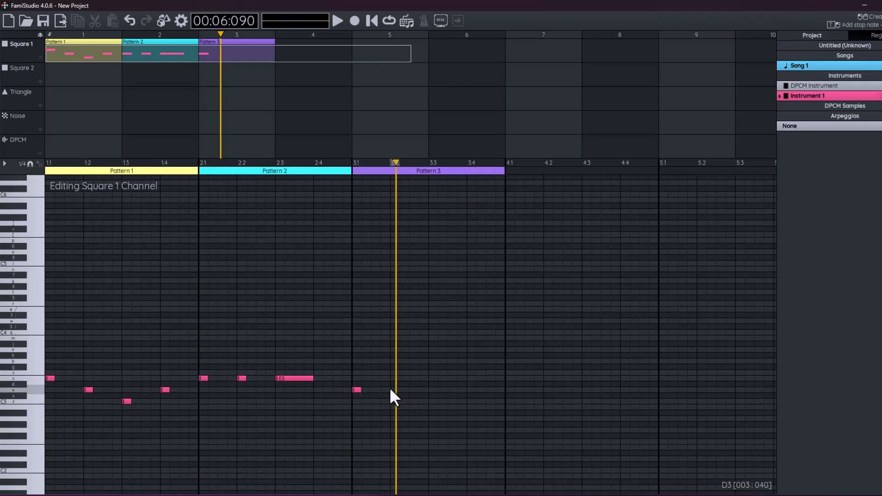
pyautogui.click(394, 389)
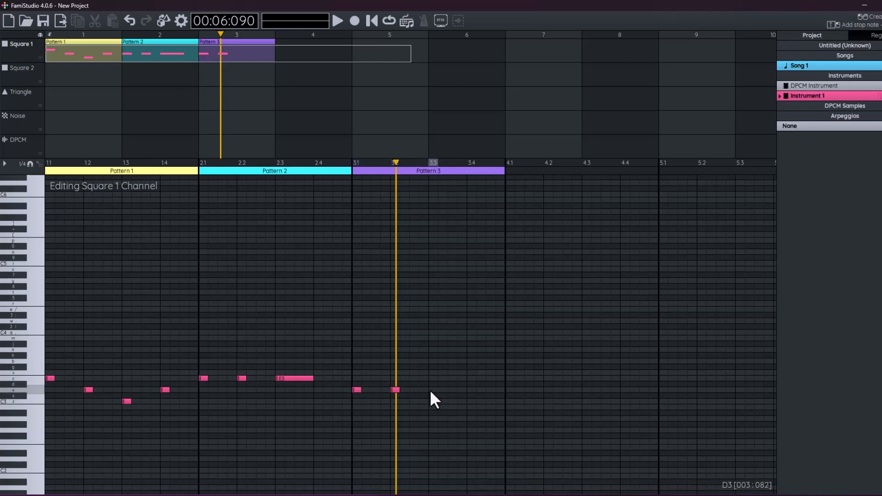
pyautogui.click(435, 401)
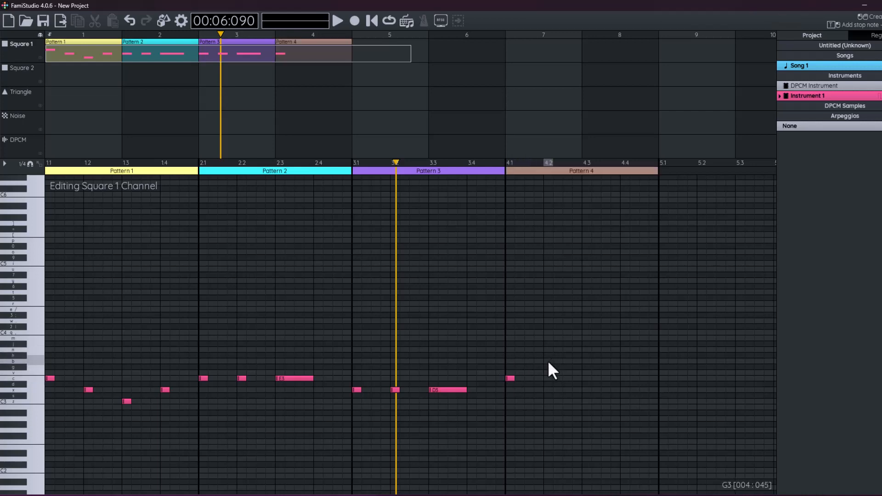
pyautogui.click(548, 360)
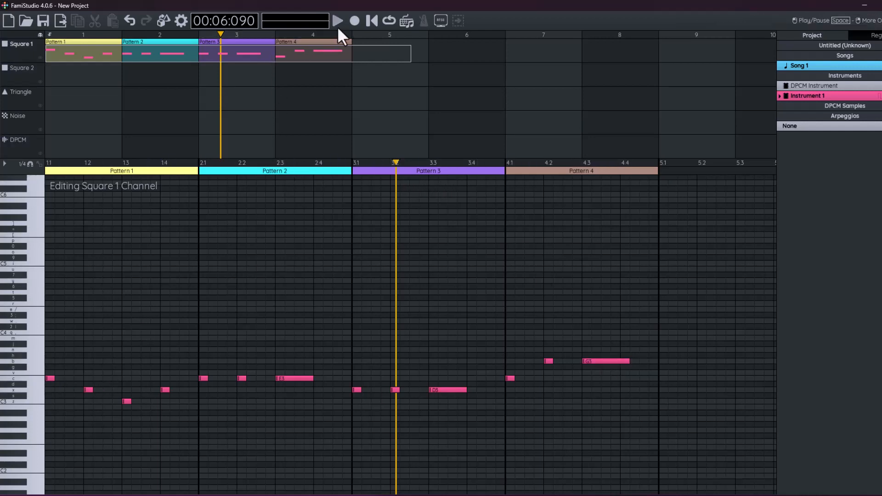
# Step: Rewind to the beginning and play the full four-pattern melody
pyautogui.click(372, 20)
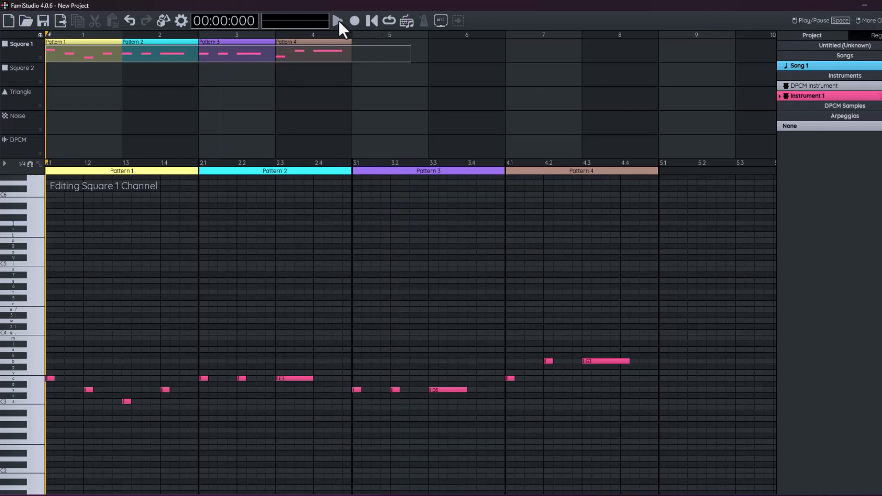
pyautogui.click(339, 20)
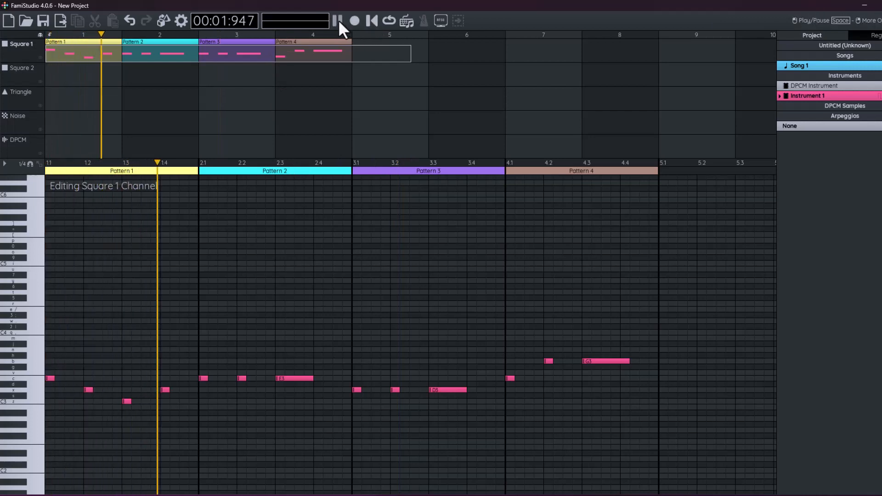